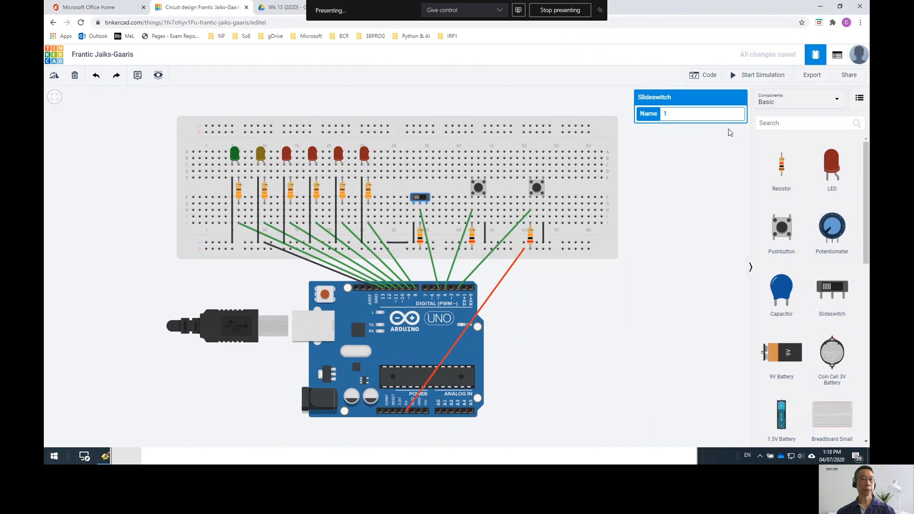
- Start the simulation of the Arduino target game circuit and let it initialize
{"action": "left_click", "coordinate": [762, 75]}
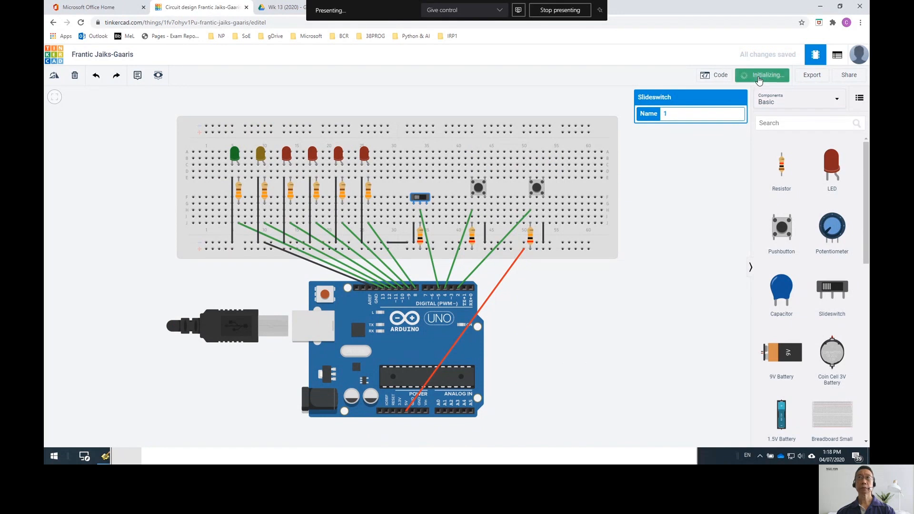
{"action": "left_click", "coordinate": [761, 74]}
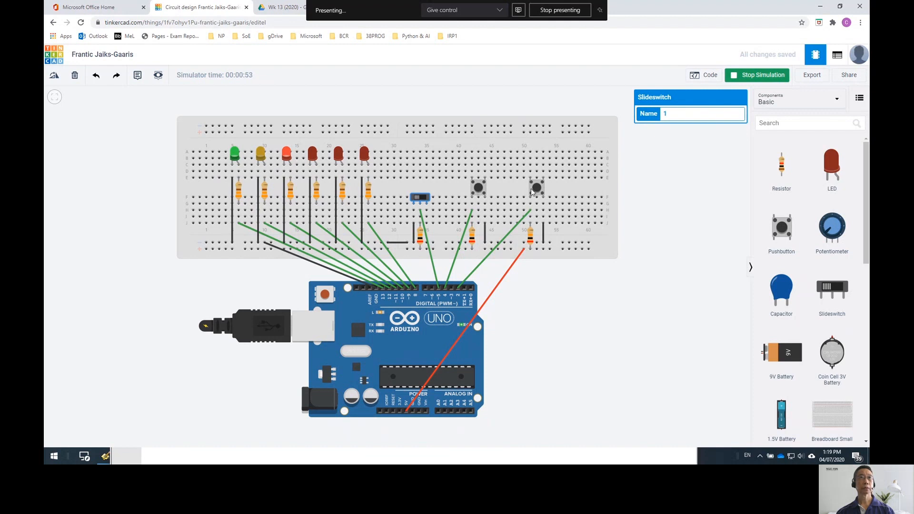
{"action": "mouse_move", "coordinate": [514, 193]}
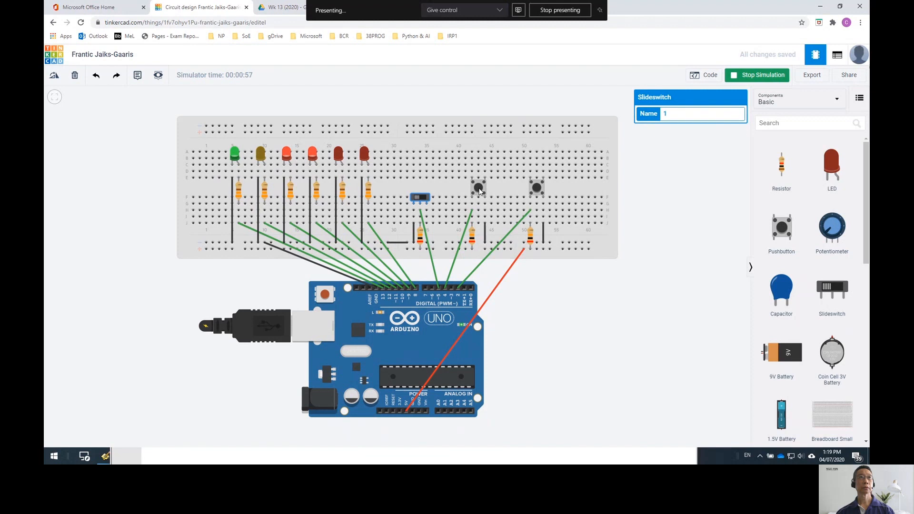
{"action": "mouse_move", "coordinate": [535, 192]}
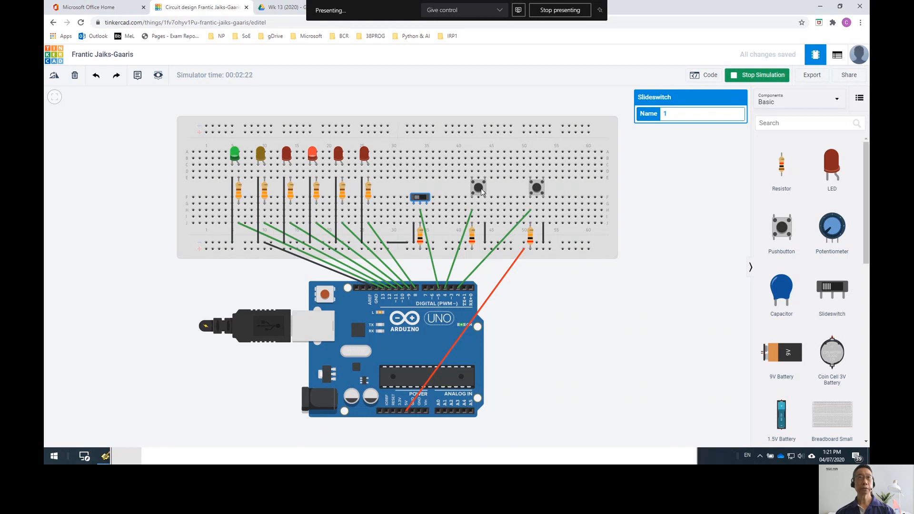
{"action": "mouse_move", "coordinate": [503, 196]}
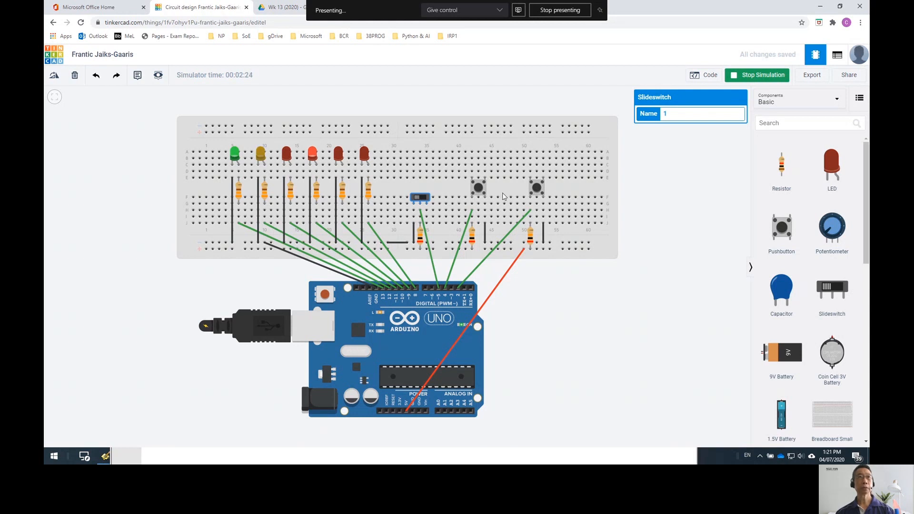